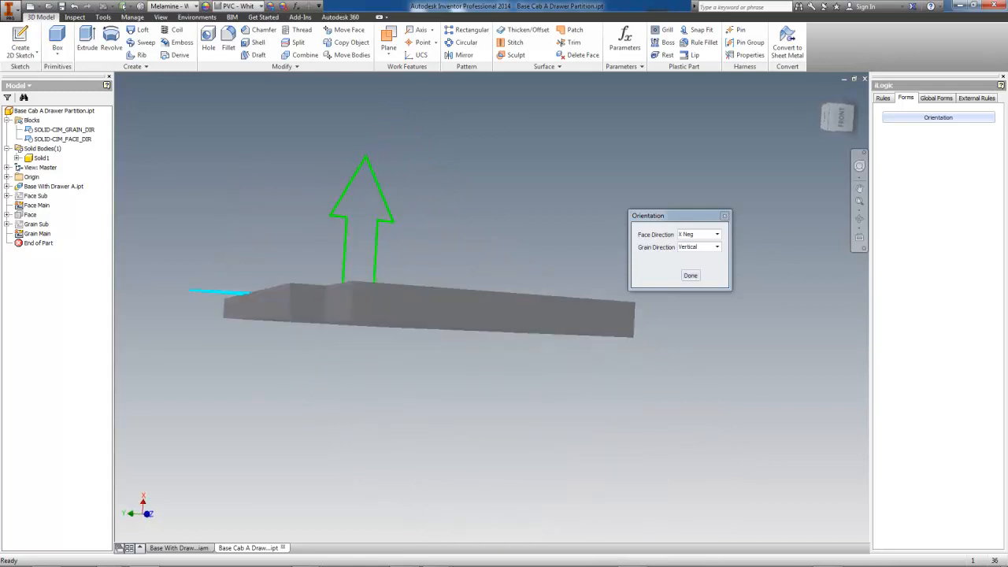
Step: Orbit the partition and try face direction X Pos, then revert to X Neg
left_click_drag(426, 315, 386, 331)
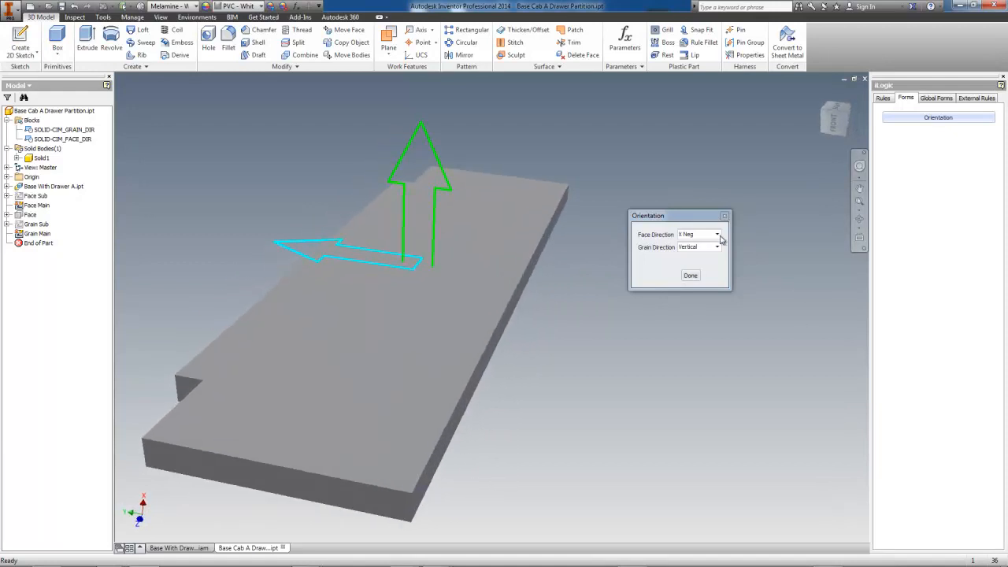
left_click(715, 234)
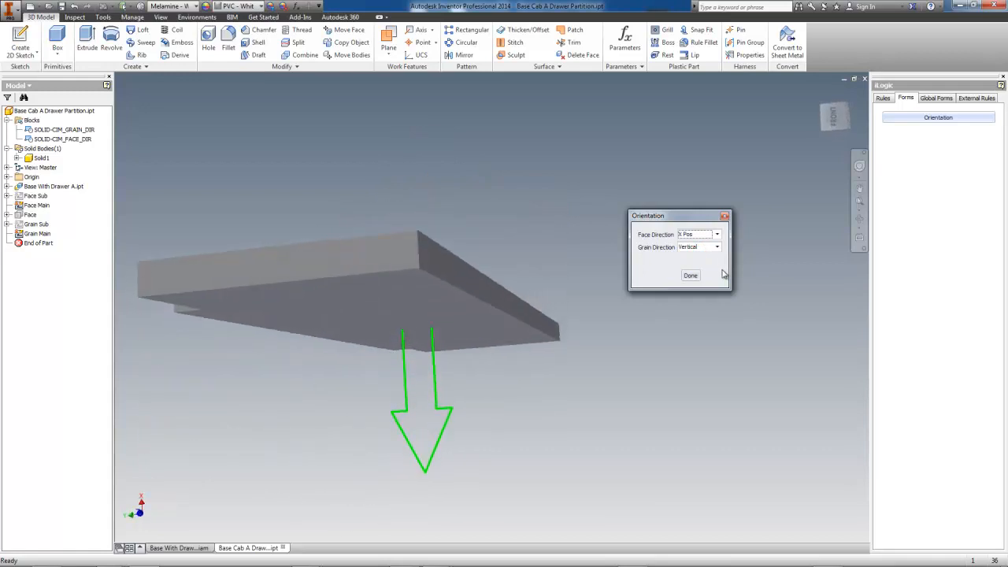
left_click(716, 234)
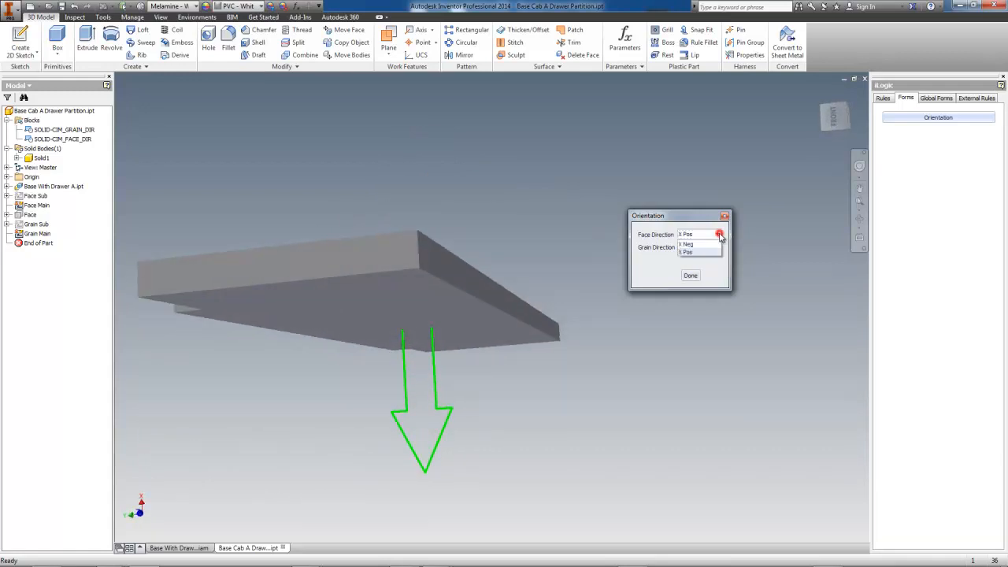
left_click(687, 243)
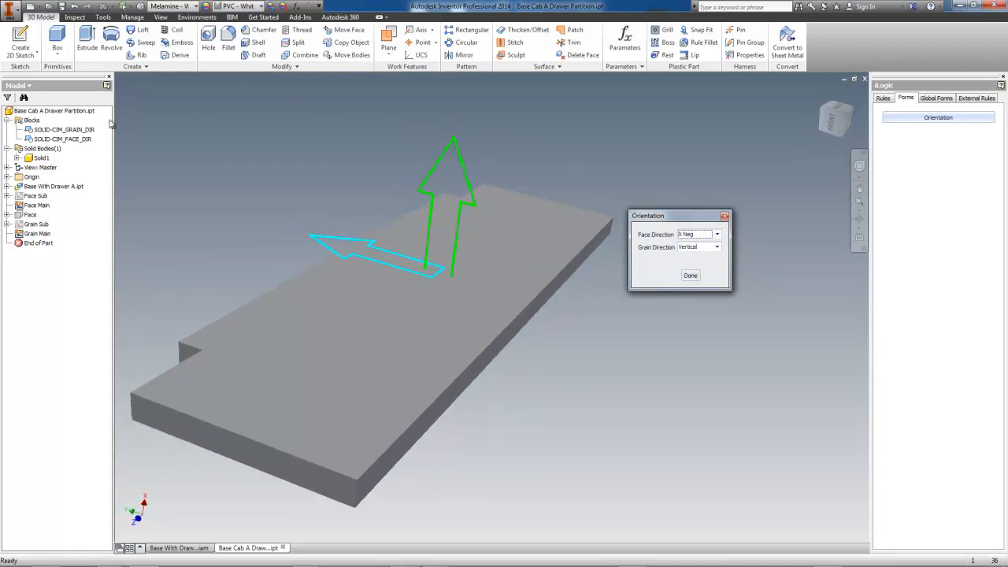
left_click(62, 139)
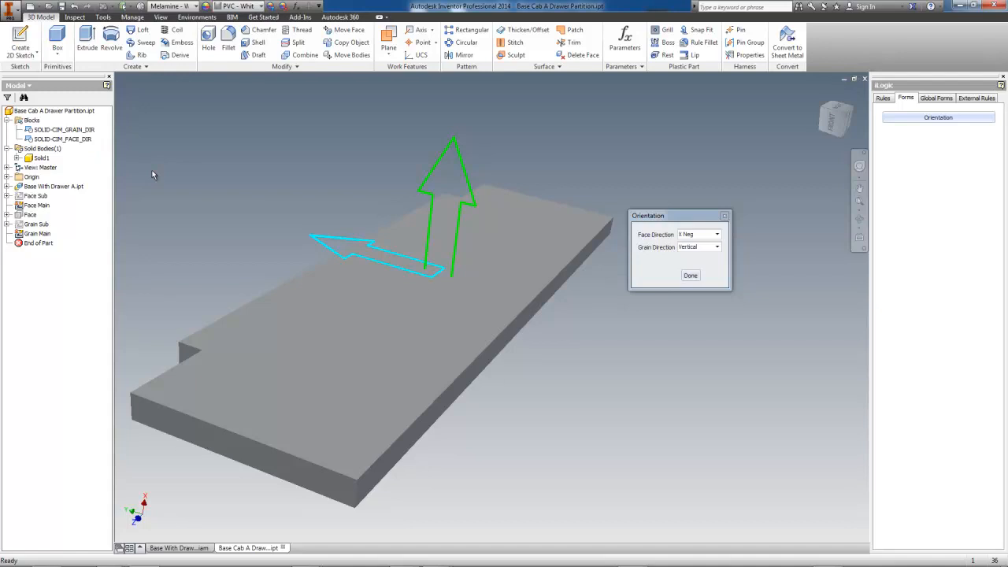
mouse_move(700, 189)
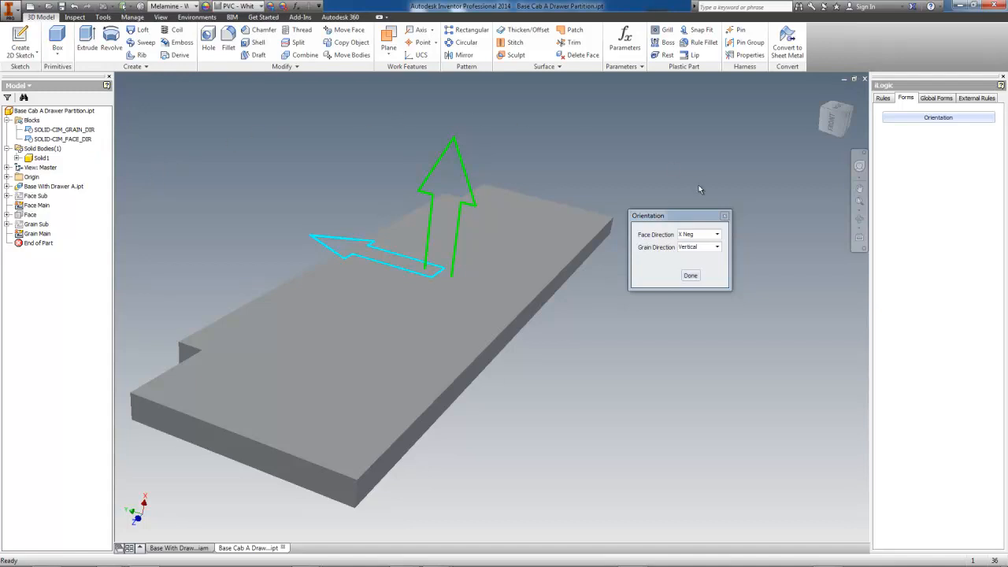
Step: Try Horizontal partition grain, revert to Vertical, and move the orientation form aside
left_click(715, 246)
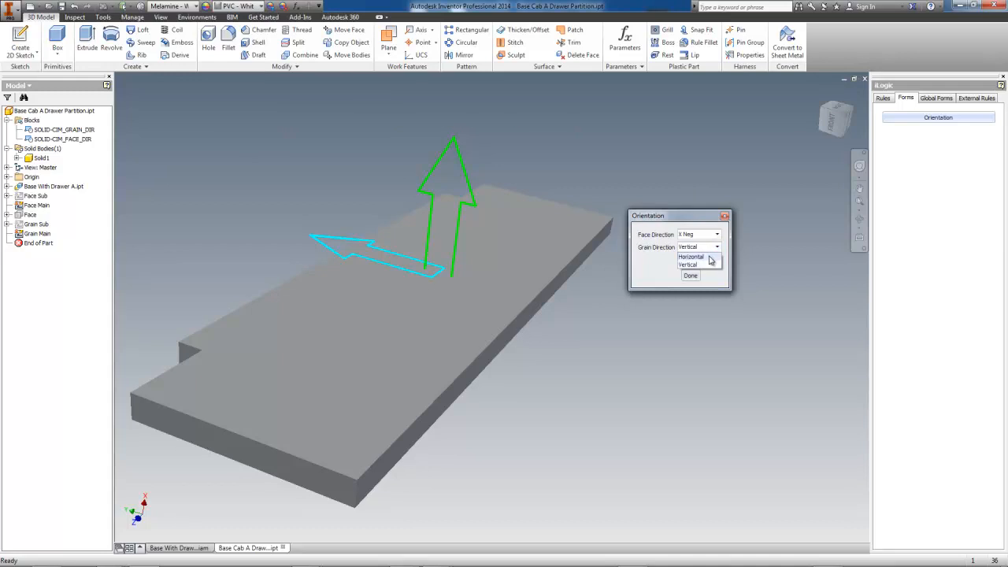
left_click(690, 256)
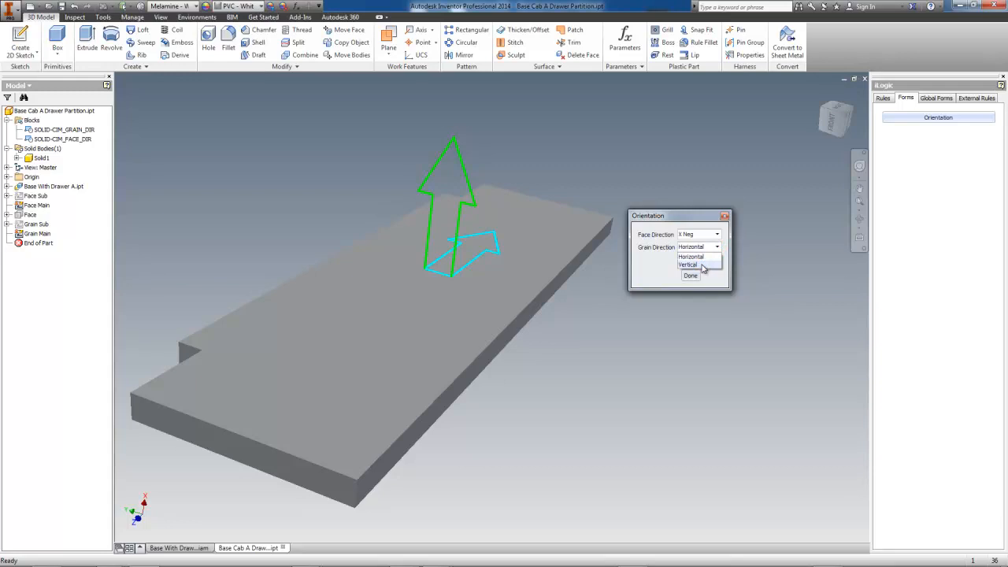
left_click(687, 265)
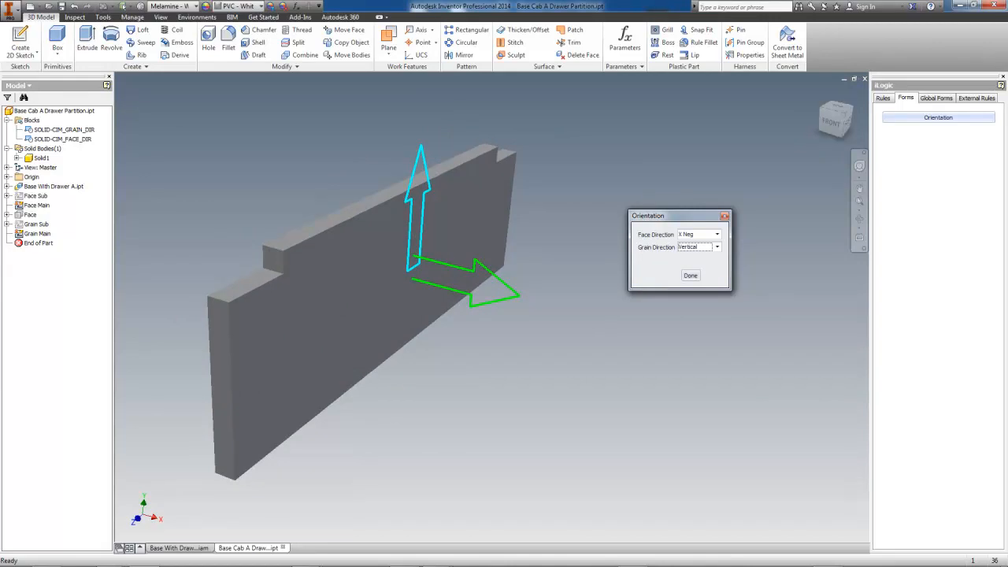
mouse_move(714, 270)
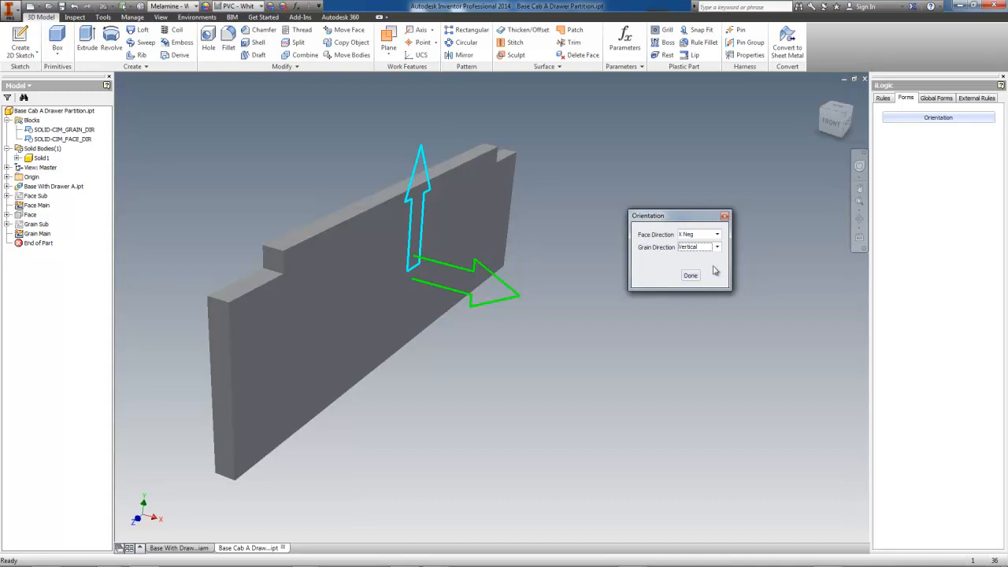
left_click_drag(679, 215, 655, 187)
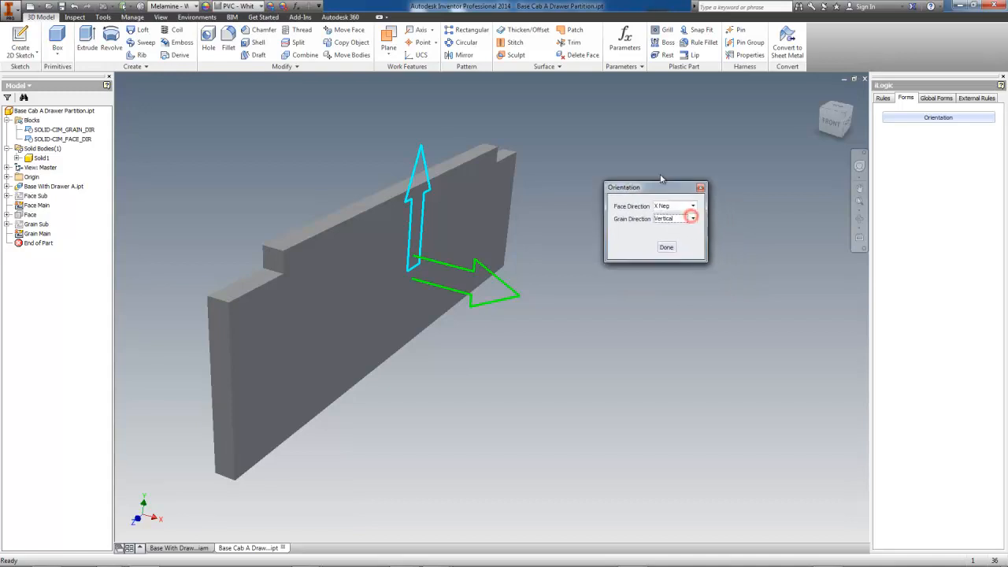
left_click_drag(654, 186, 589, 130)
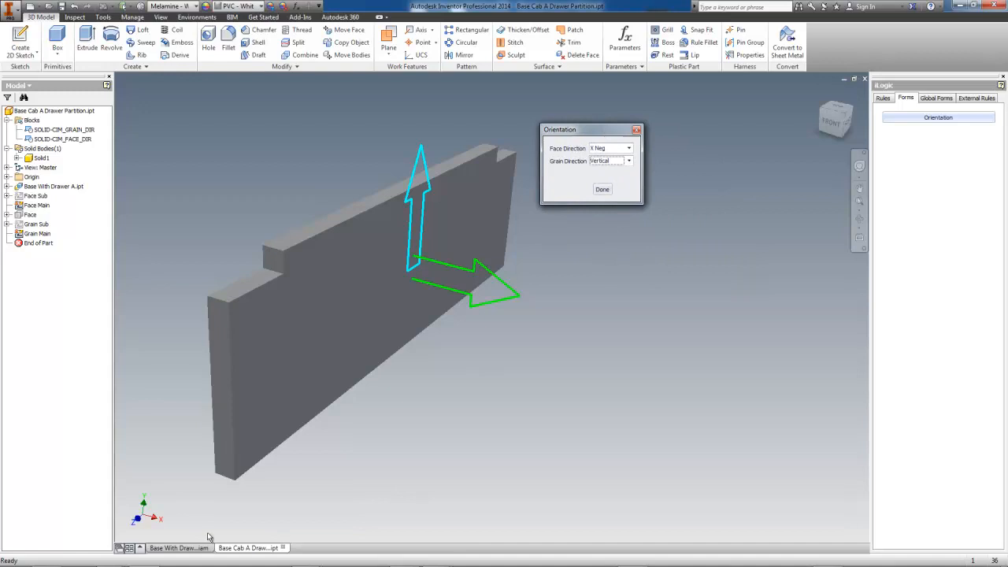
Step: In Base With Drawer A.iam, show the Cab A Configuration form's Orientation tab
left_click(179, 547)
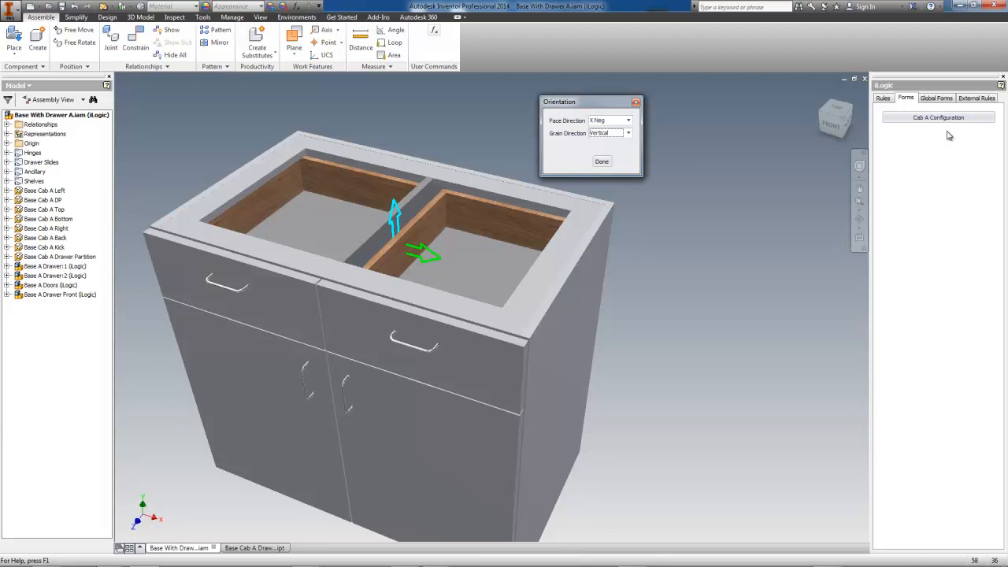
left_click(939, 117)
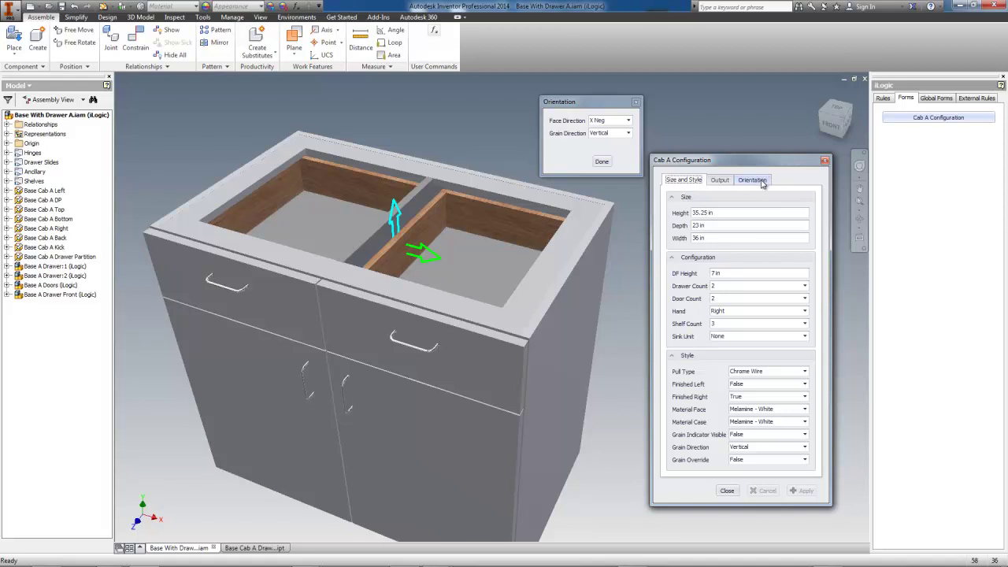
left_click(752, 179)
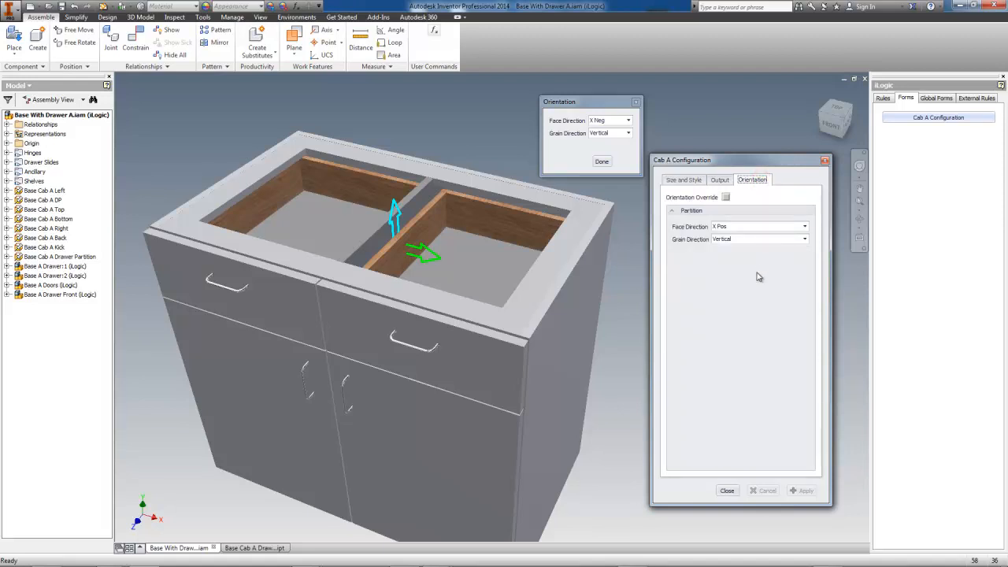
mouse_move(758, 281)
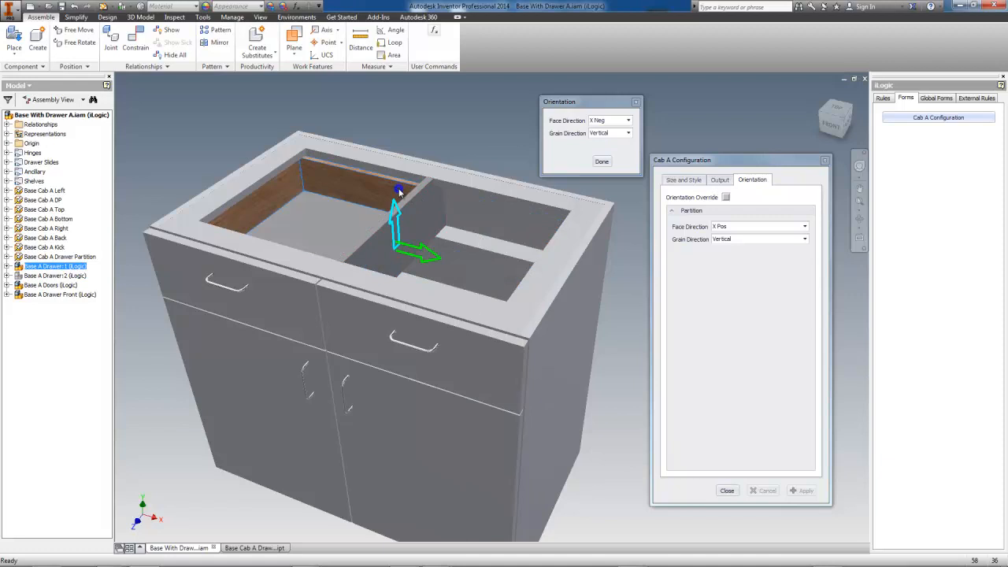
Step: Set the partition face direction to X Pos and grain to Horizontal
left_click(59, 256)
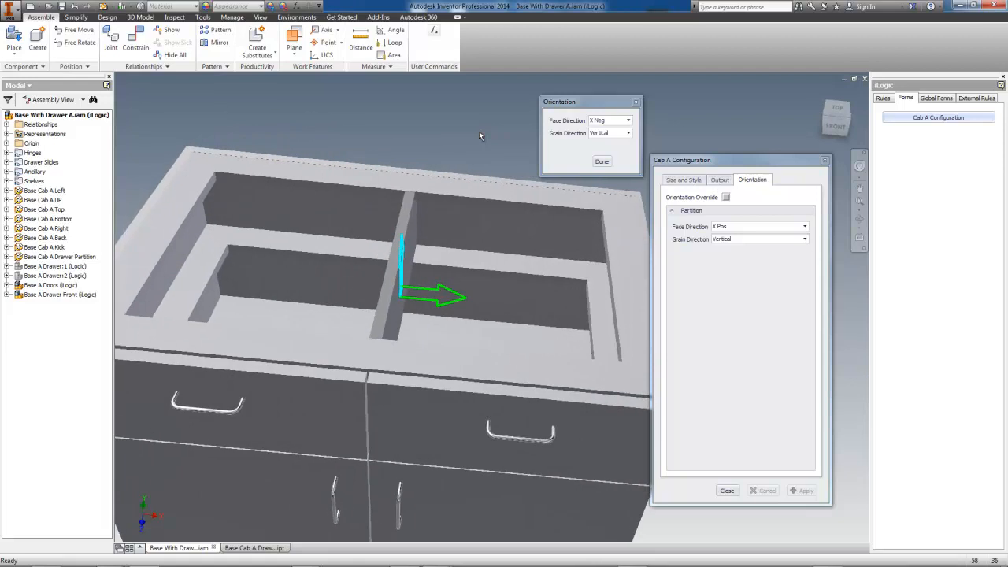
left_click(628, 121)
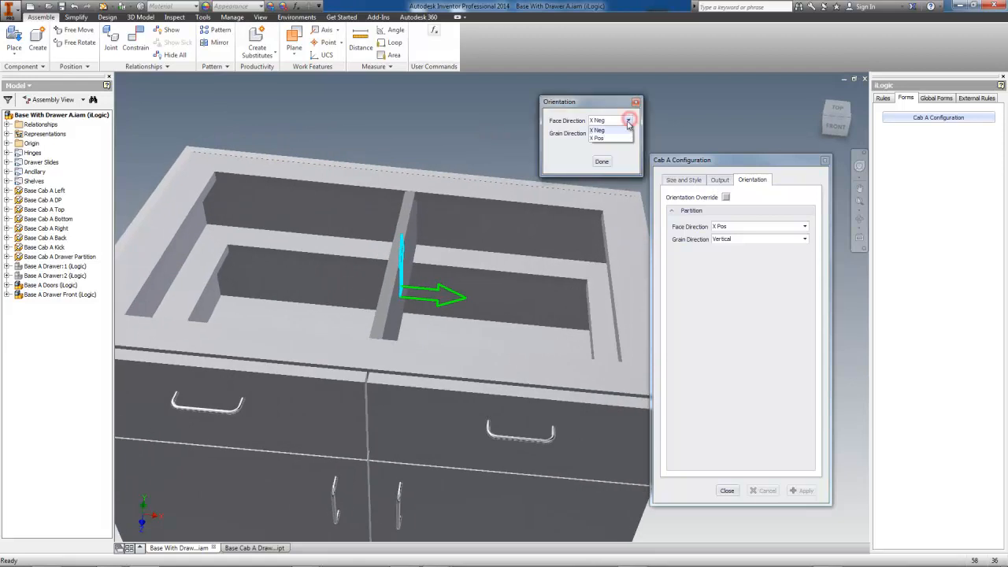
left_click(598, 138)
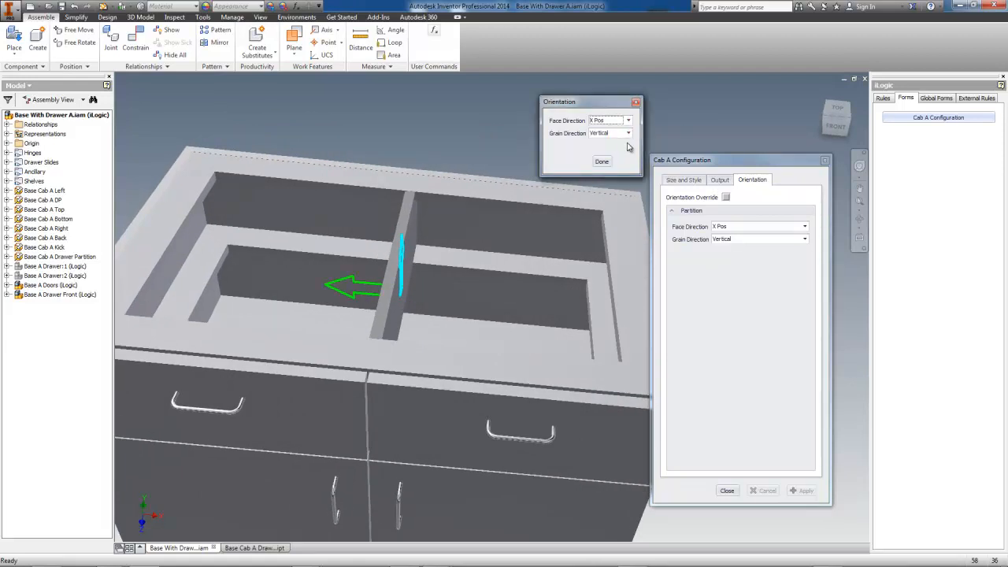
left_click(628, 133)
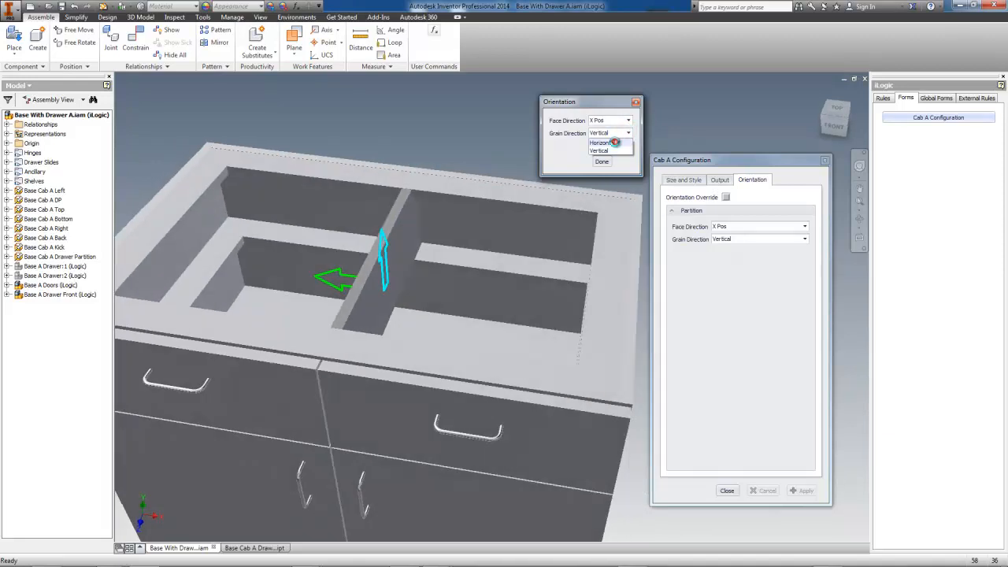
left_click(602, 143)
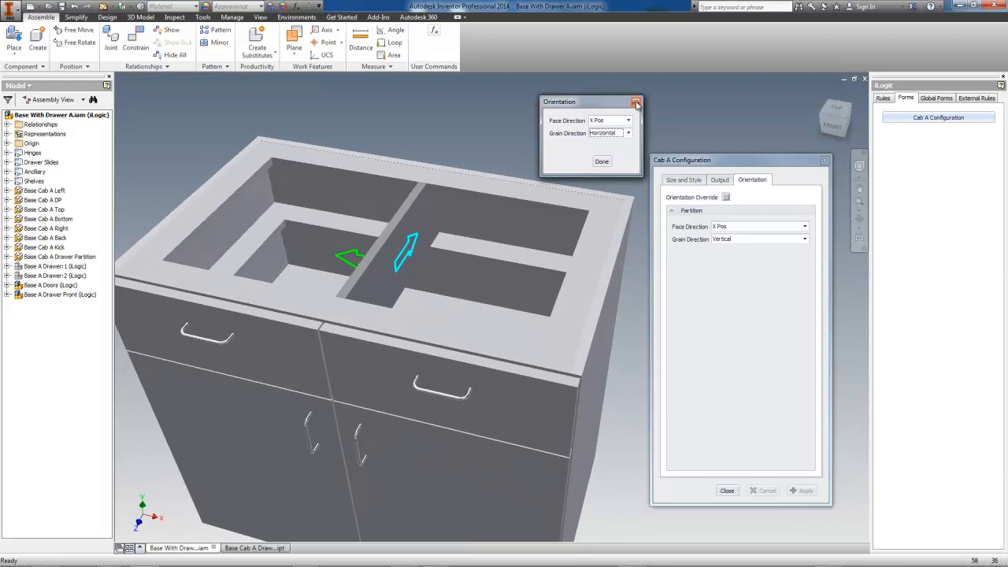
Step: Close the empty Orientation window and orbit the cabinet to an angled view
left_click(637, 102)
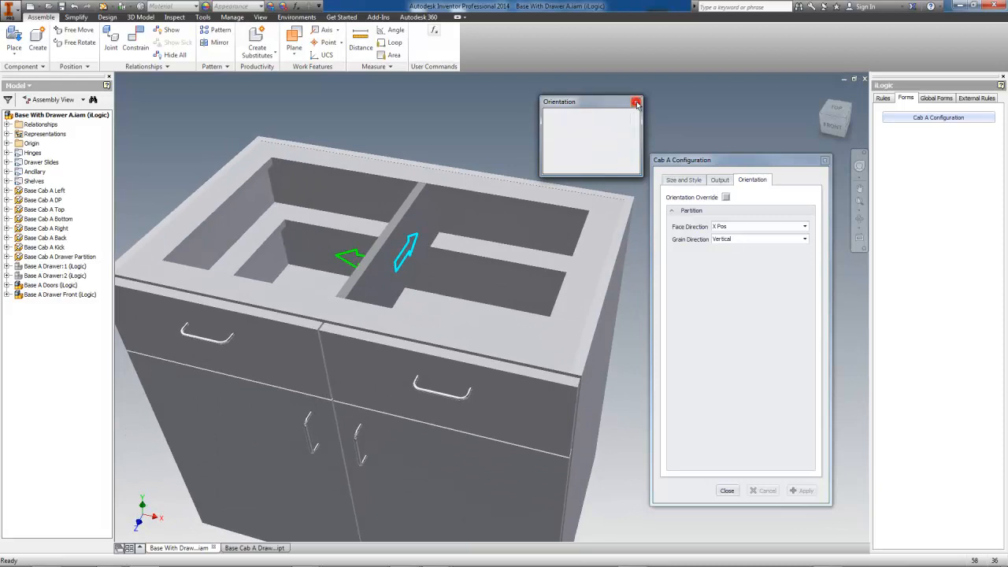
left_click(636, 103)
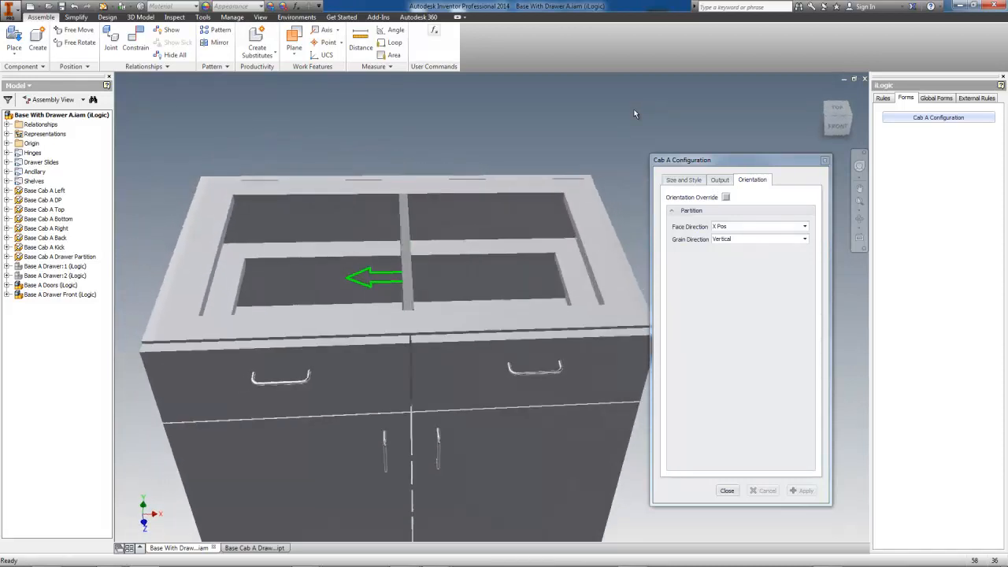
left_click_drag(394, 315, 379, 291)
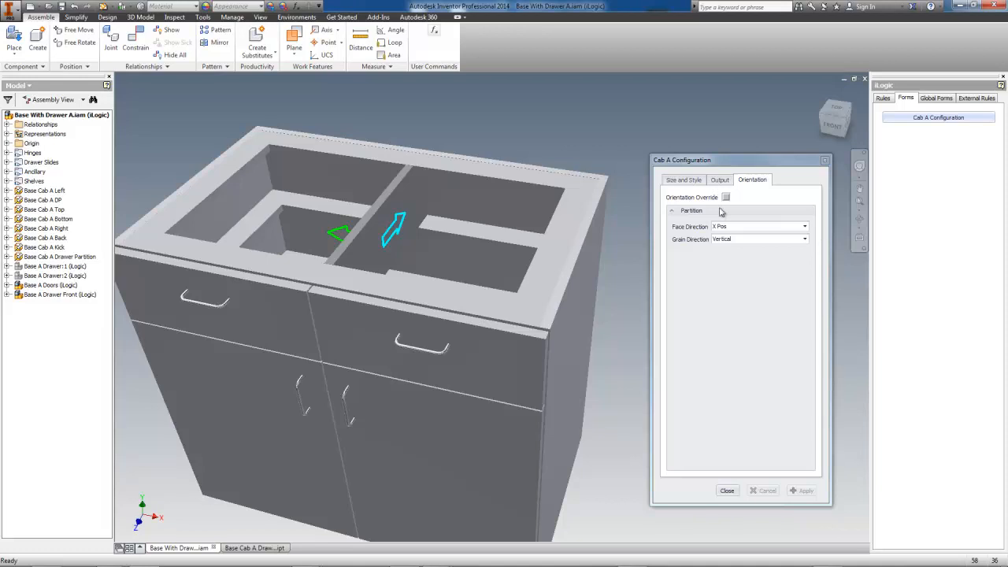
Step: On the Size and Style tab, apply a Cab A width of 36 in
left_click(684, 179)
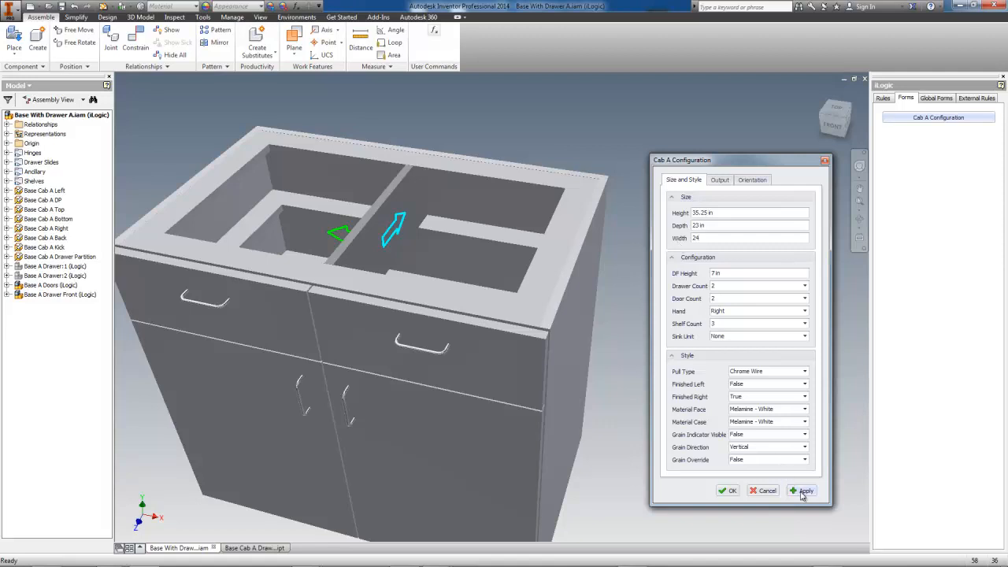
left_click(805, 490)
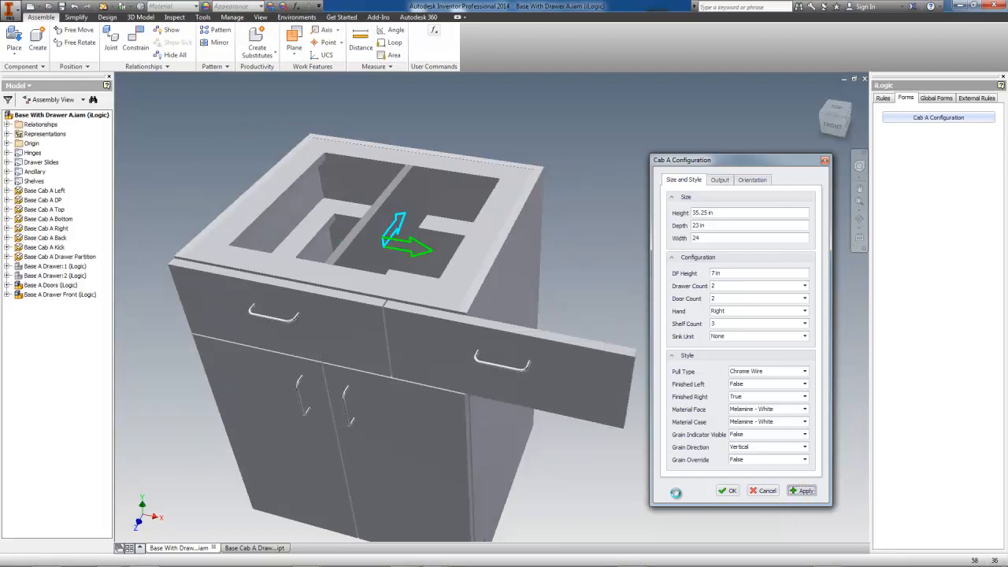
left_click(803, 490)
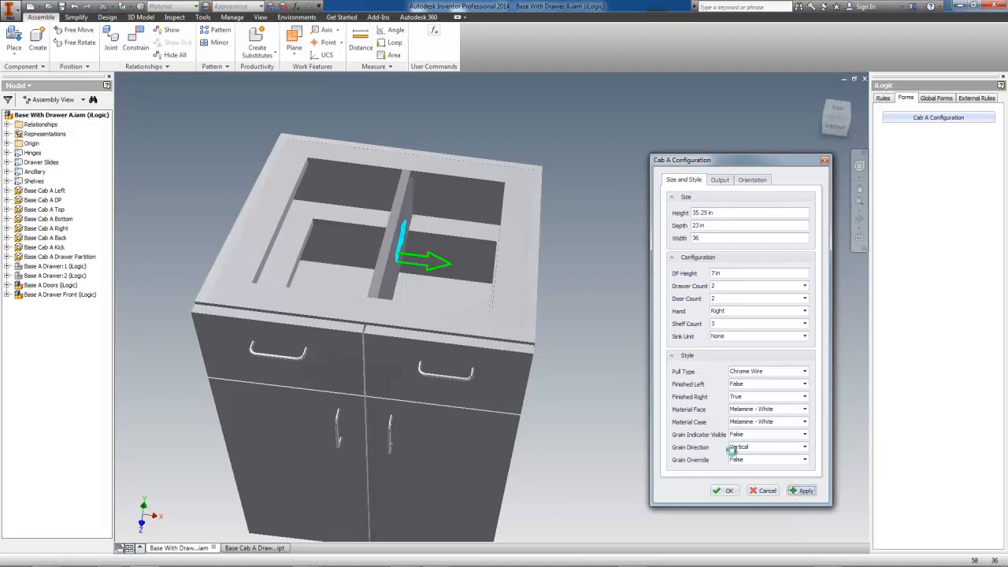
left_click(805, 490)
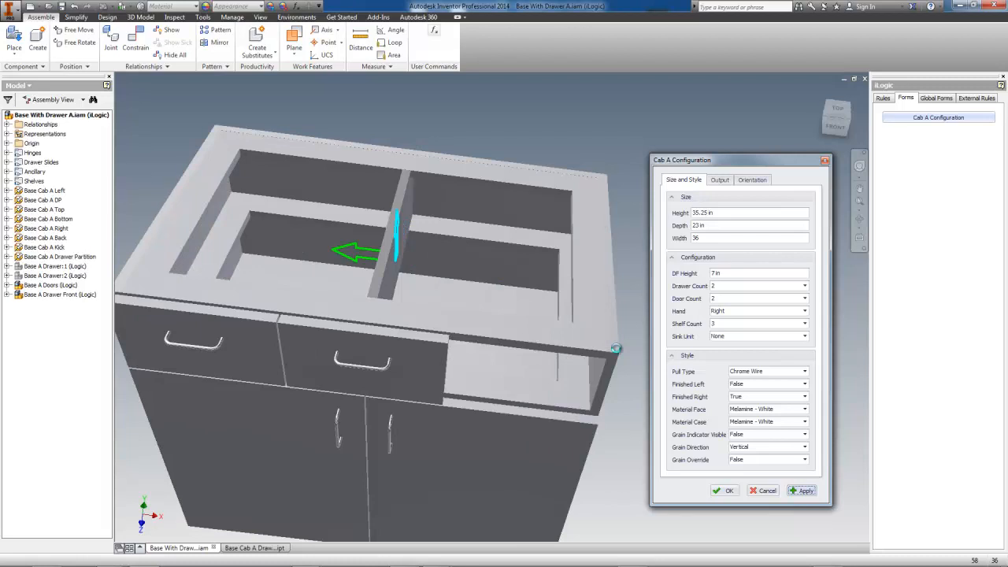
Step: On the Orientation tab, try face direction X Neg with Horizontal grain
left_click(751, 180)
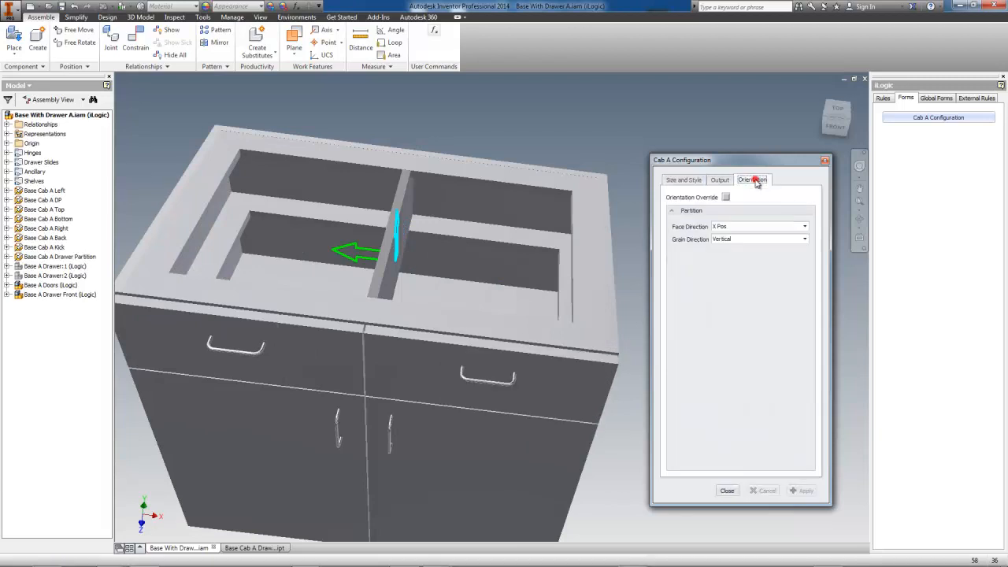
left_click(803, 226)
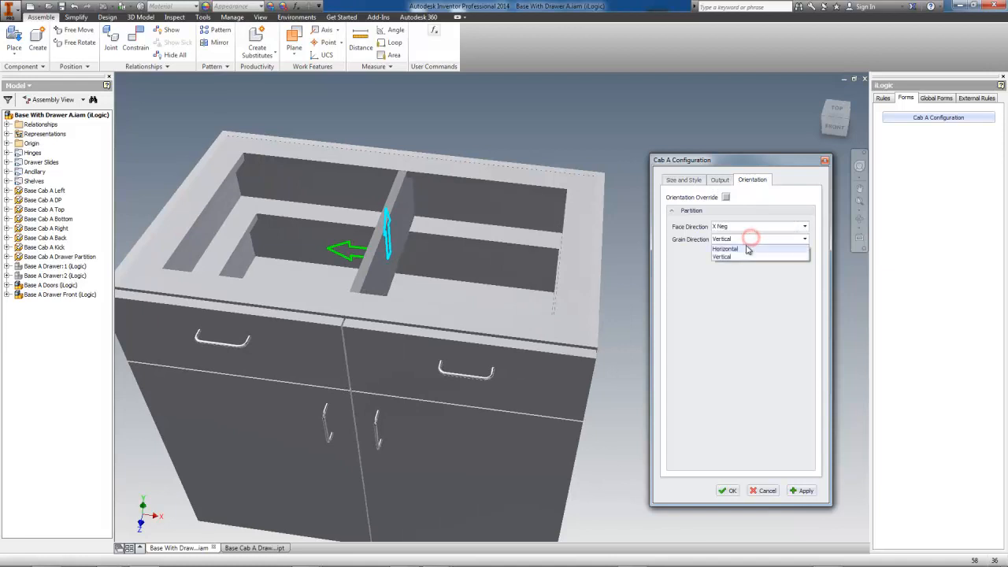
left_click(724, 249)
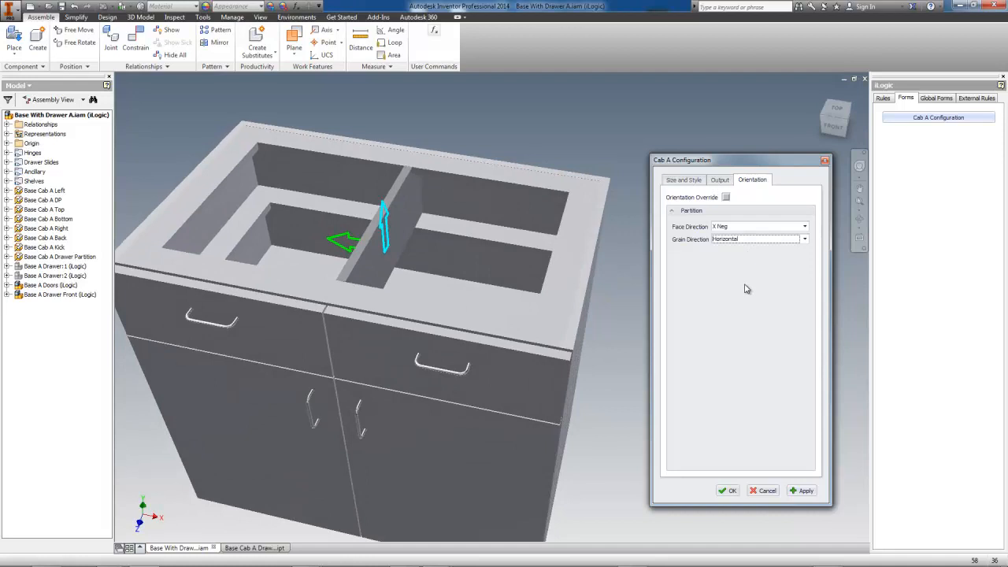
mouse_move(738, 226)
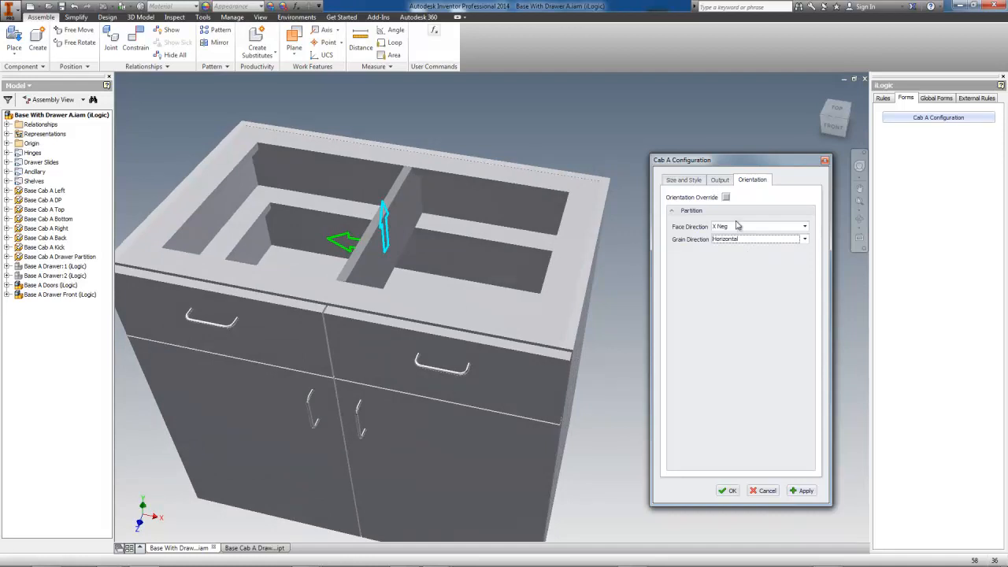
Step: Enable Orientation Override and apply, then set face X Pos and grain Vertical
left_click(725, 196)
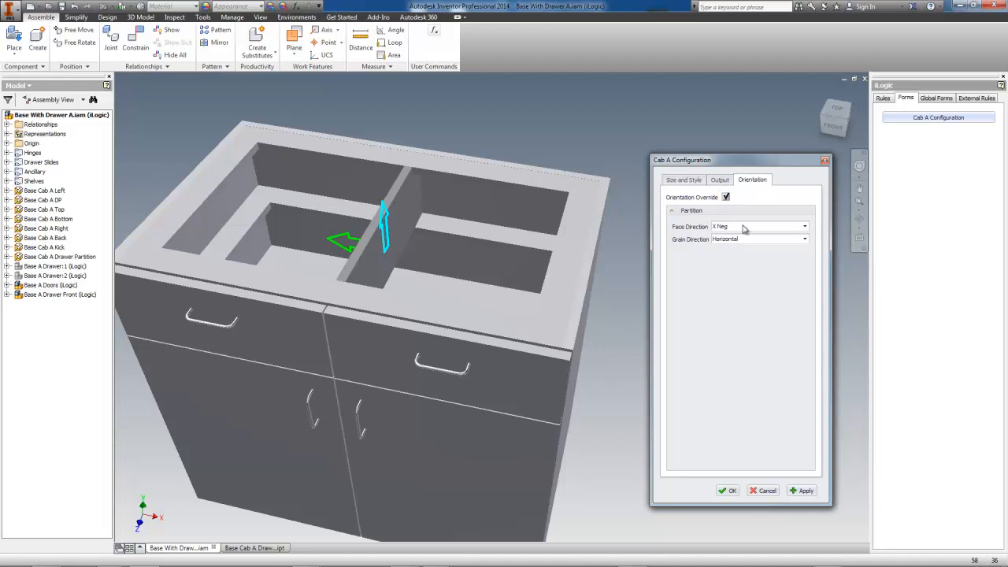
left_click(803, 226)
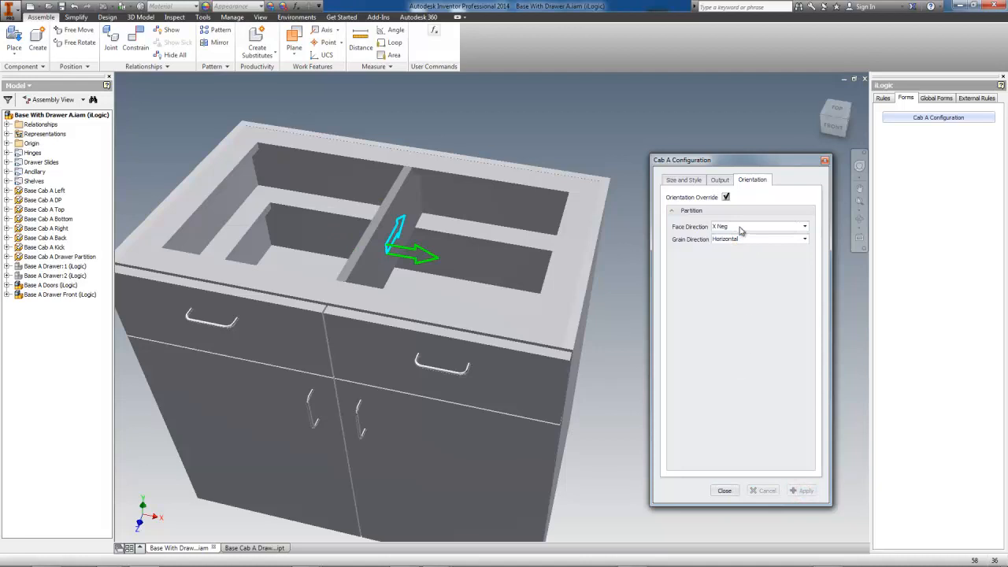
left_click(804, 239)
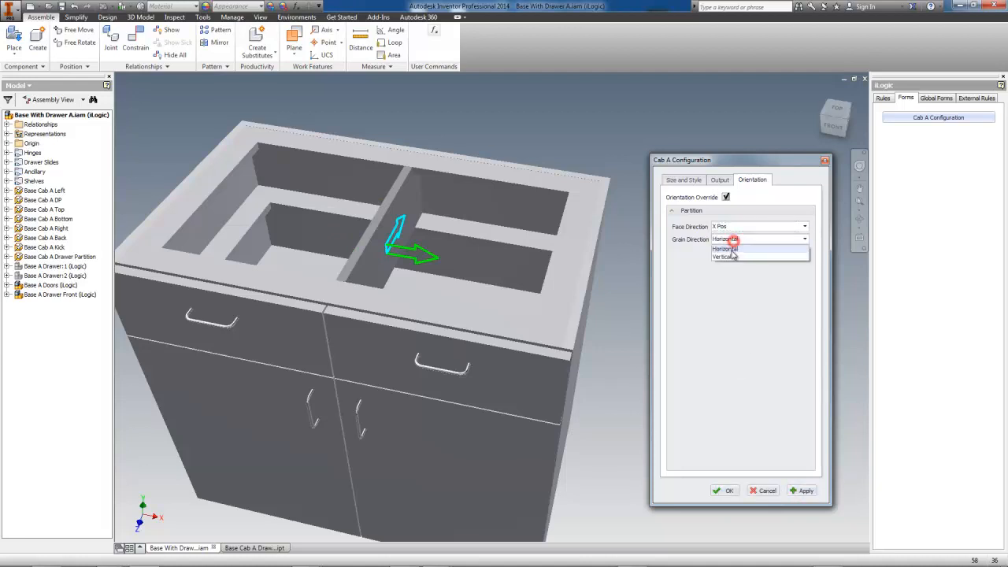
left_click(725, 257)
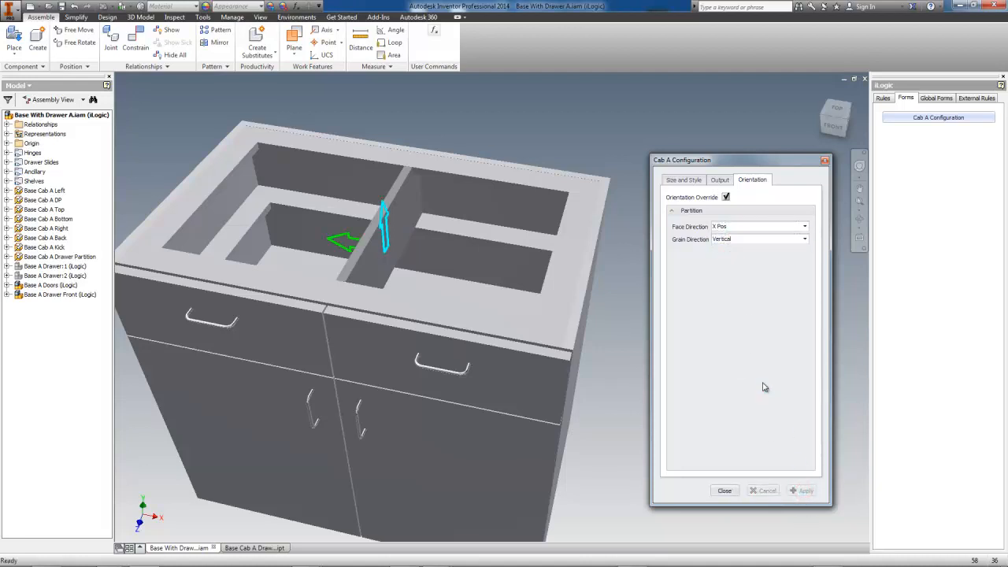
Step: Apply a Cab A width of 24 in, then orbit the rebuilt cabinet
left_click(684, 180)
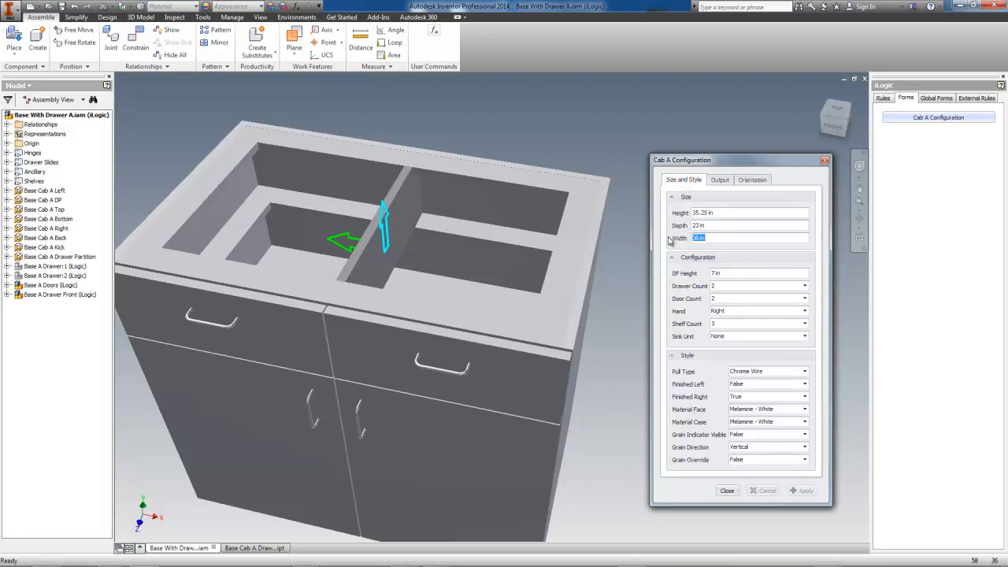
type("24")
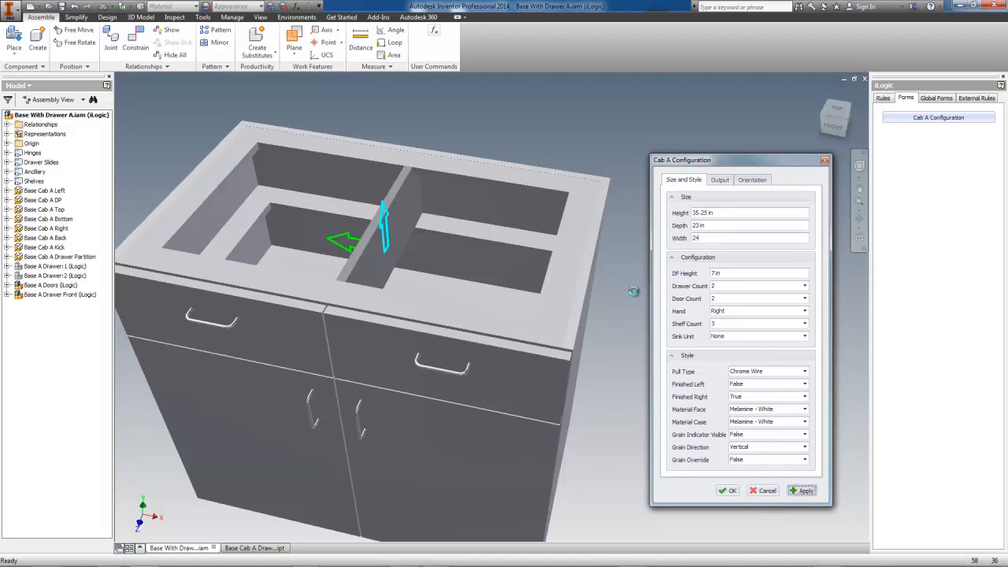
left_click(803, 490)
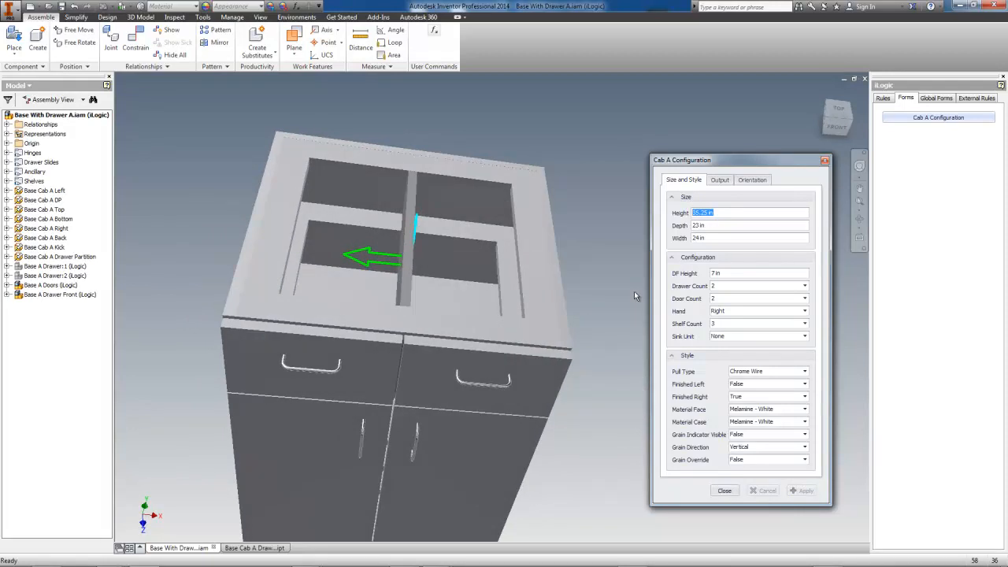
left_click_drag(371, 260, 355, 221)
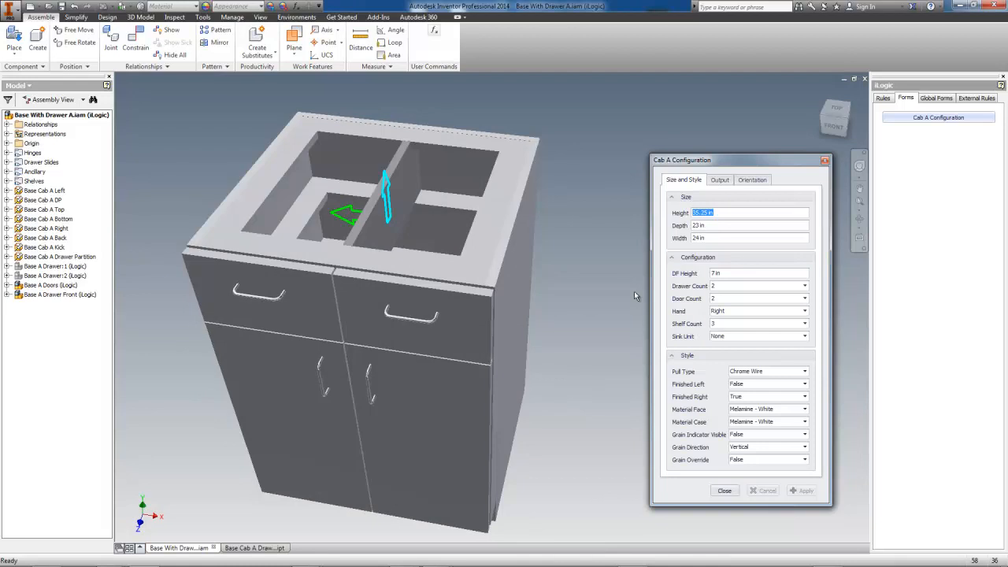
left_click(713, 238)
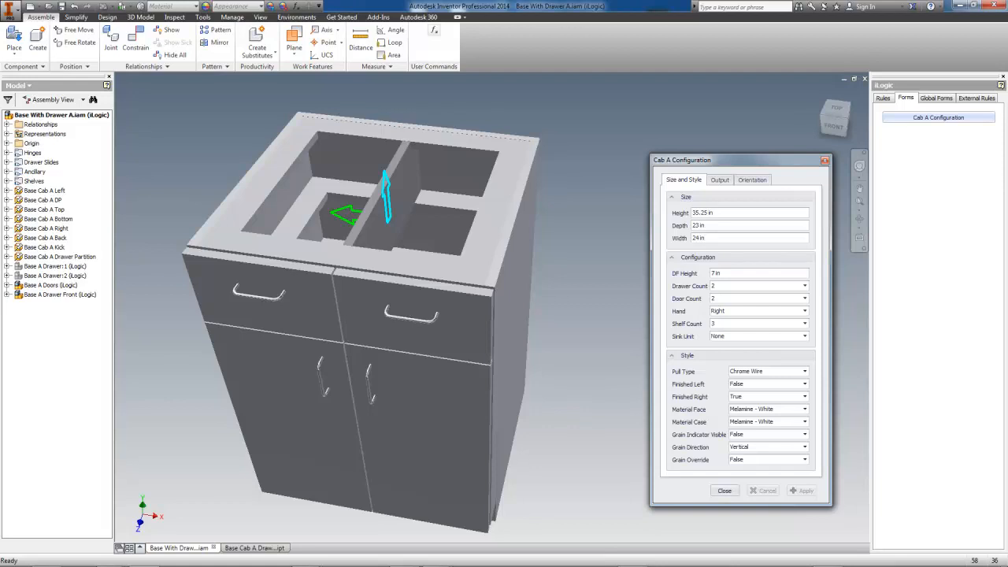
left_click(749, 238)
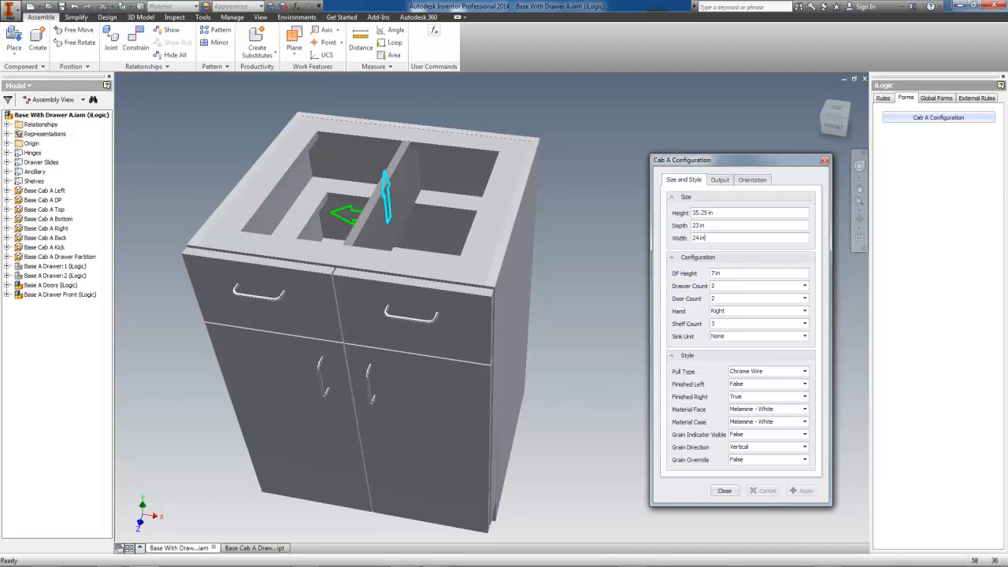